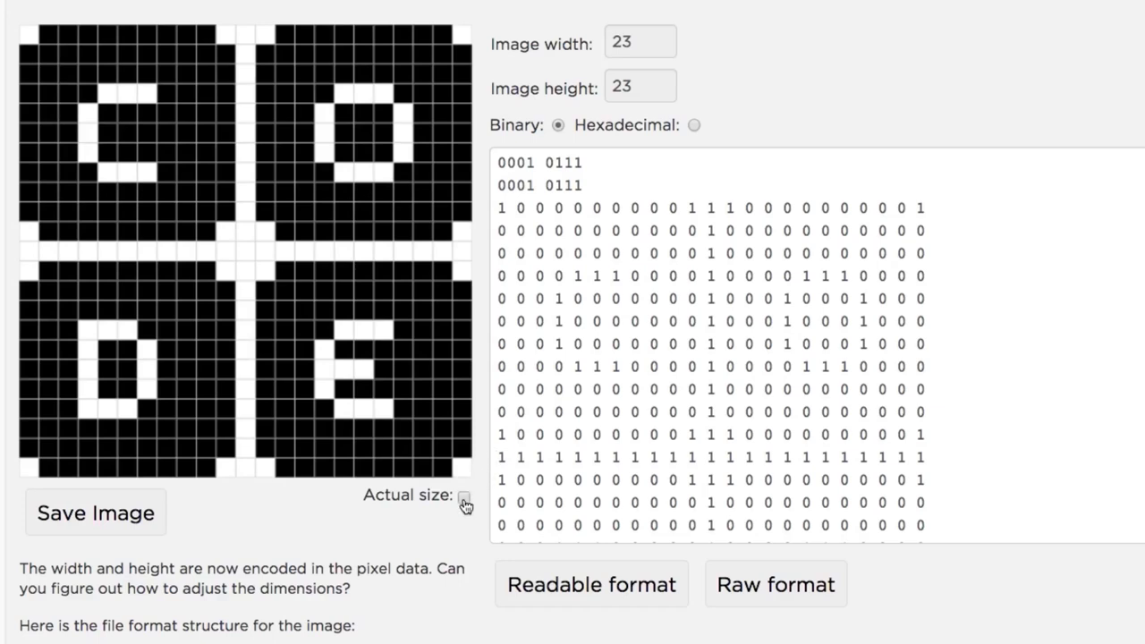
Show the 23×23 CODE image at its actual pixel size via the Actual size option
click(465, 497)
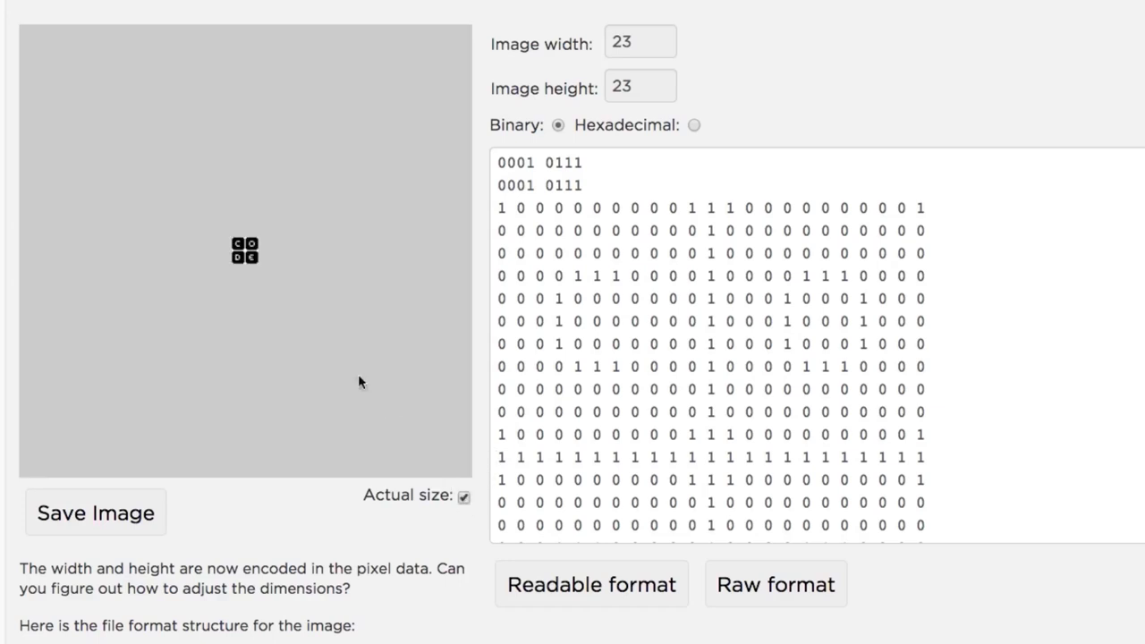
mouse_move(254, 285)
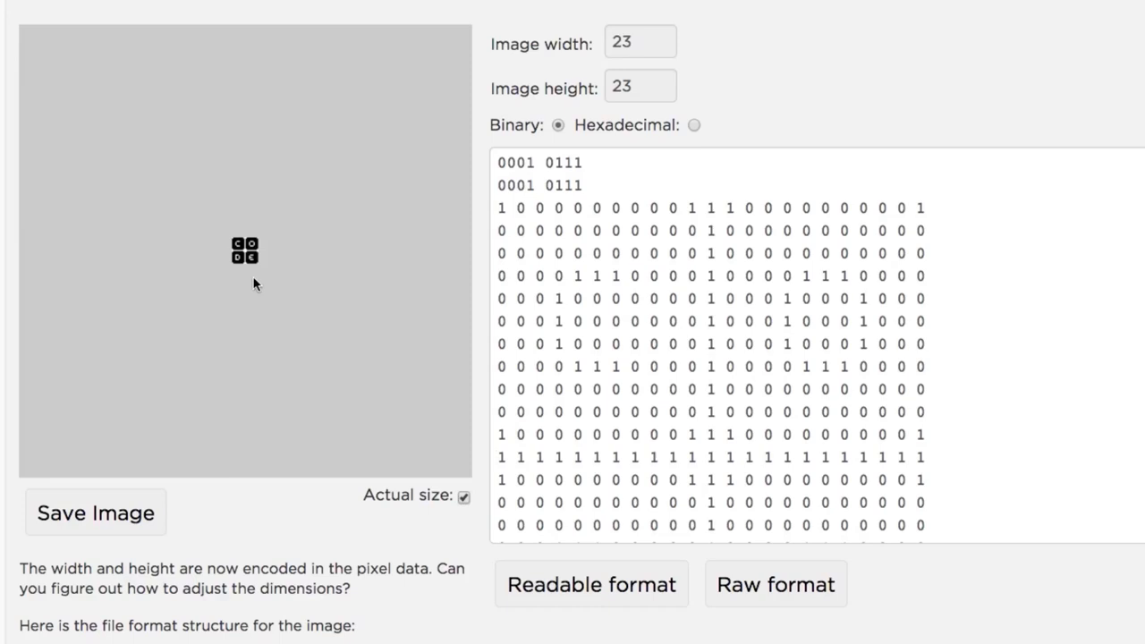
mouse_move(259, 276)
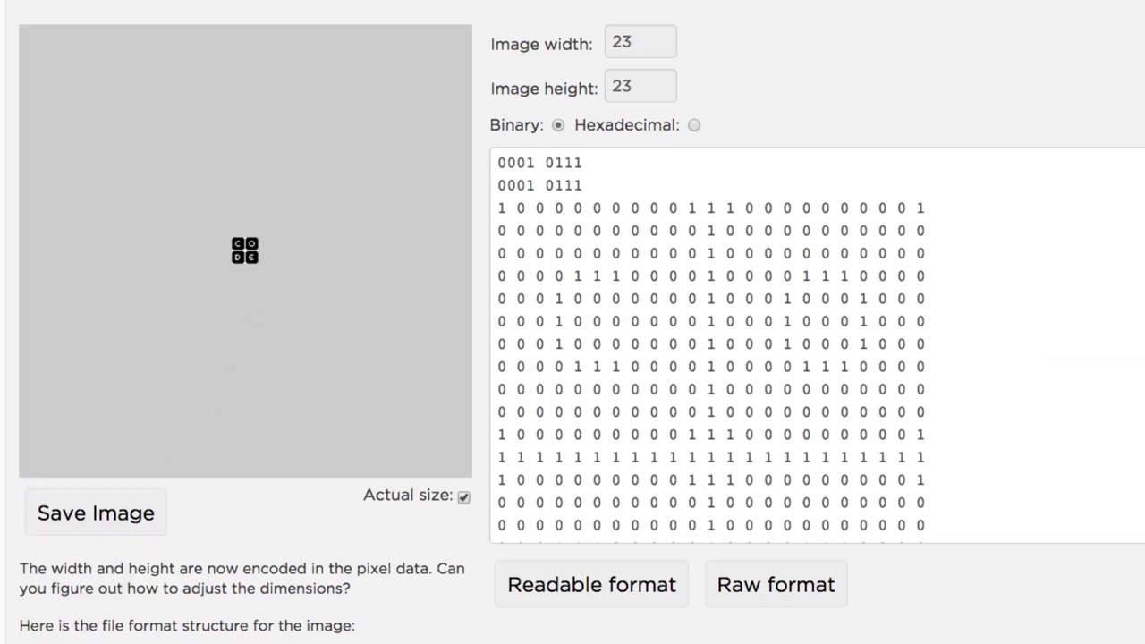
Save the CODE image as a PNG in a new window, then return the preview to enlarged size
click(96, 529)
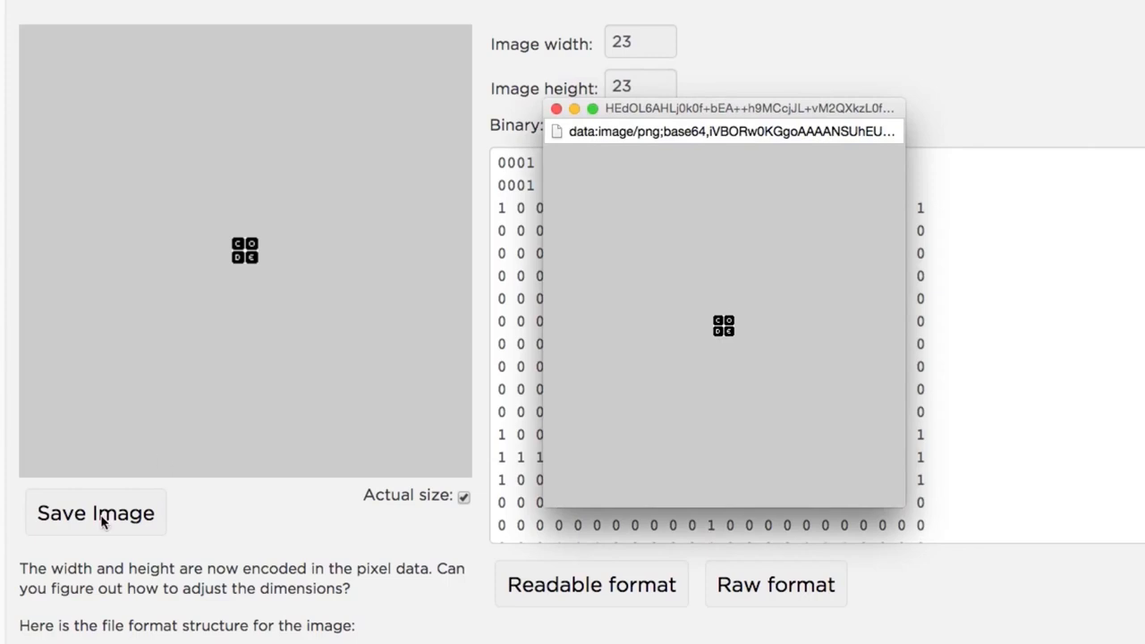
mouse_move(676, 380)
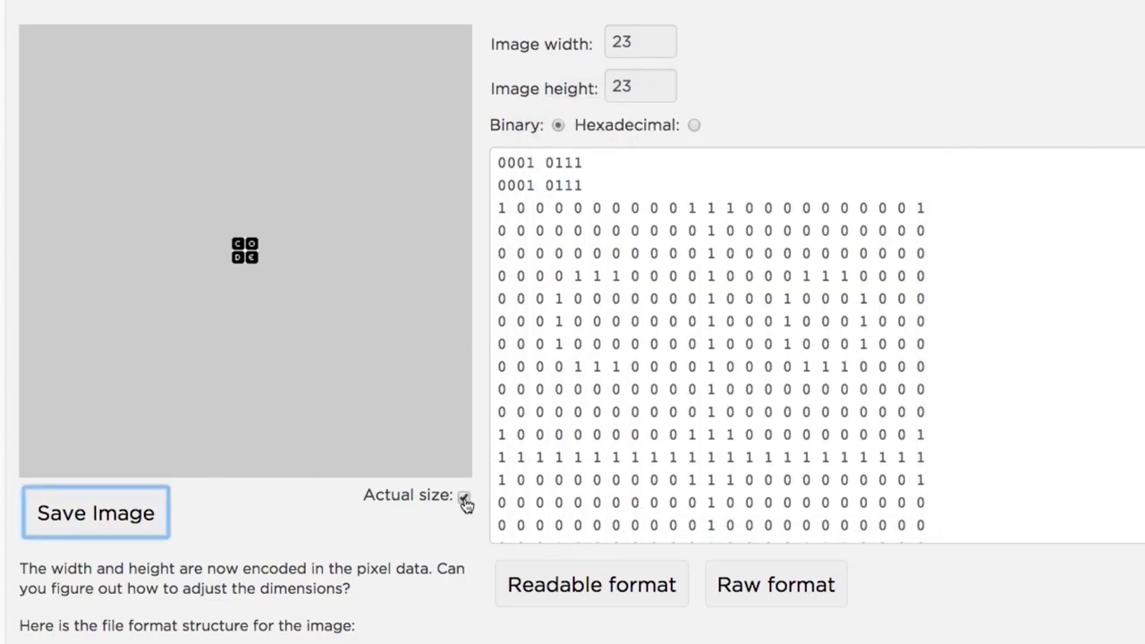
click(463, 503)
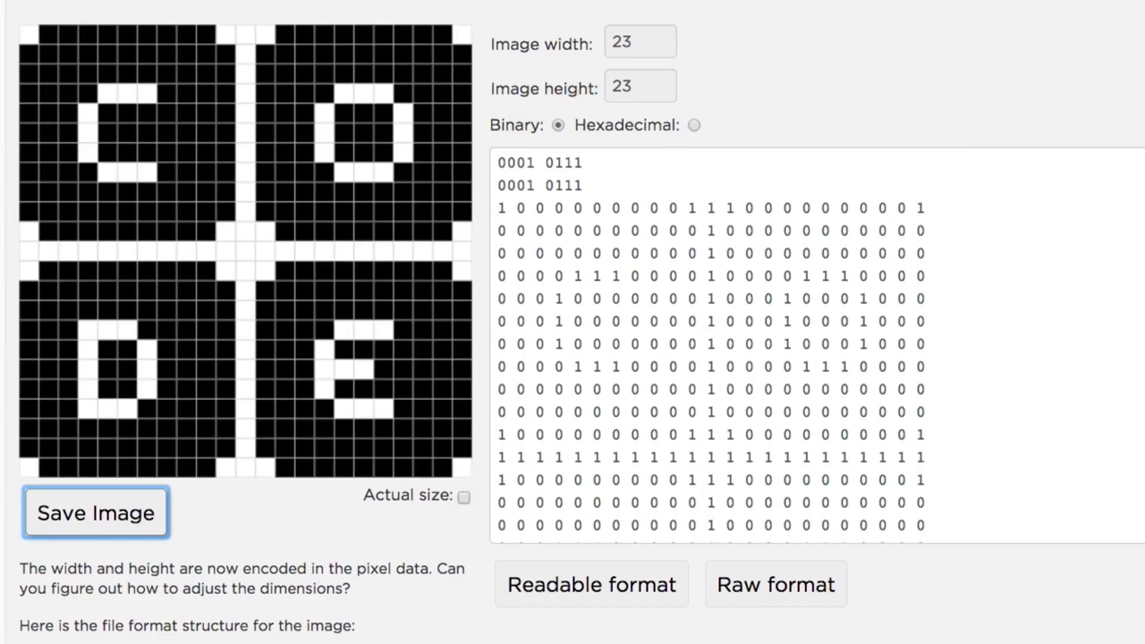